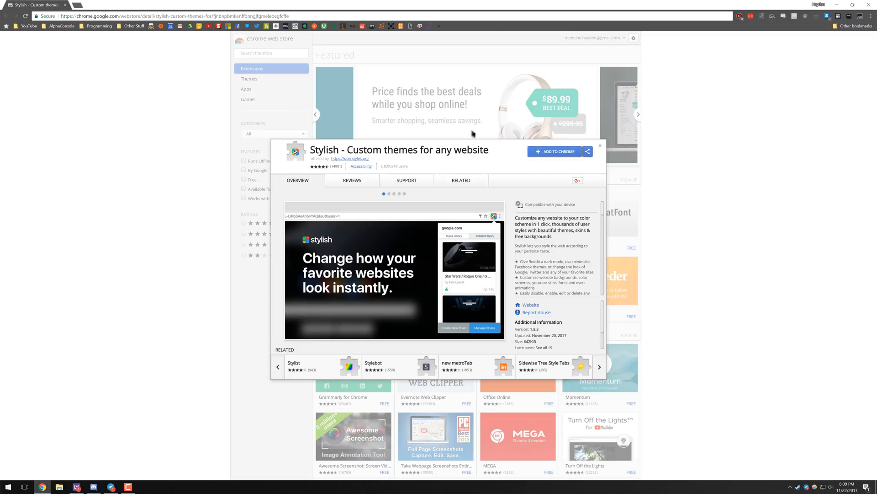
# Add the Stylish extension to Chrome from its Web Store page and confirm the popup.
pyautogui.click(554, 151)
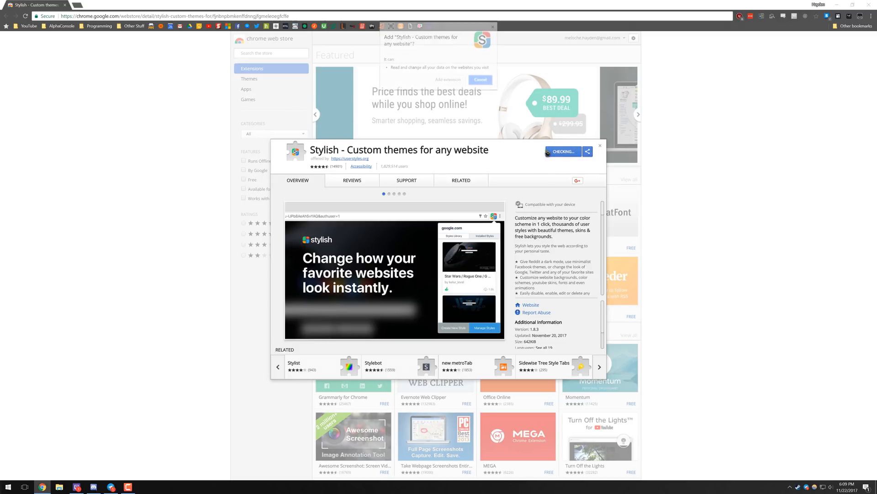
pyautogui.click(480, 80)
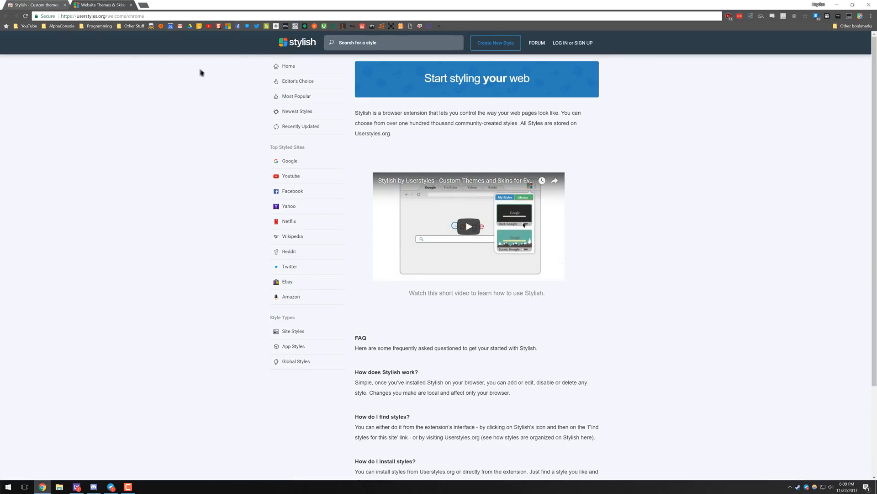
pyautogui.moveTo(675, 192)
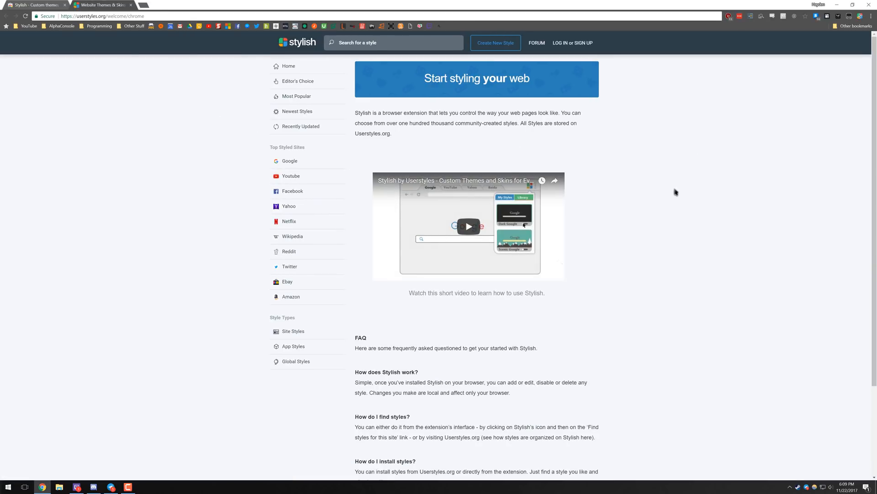
pyautogui.moveTo(314, 105)
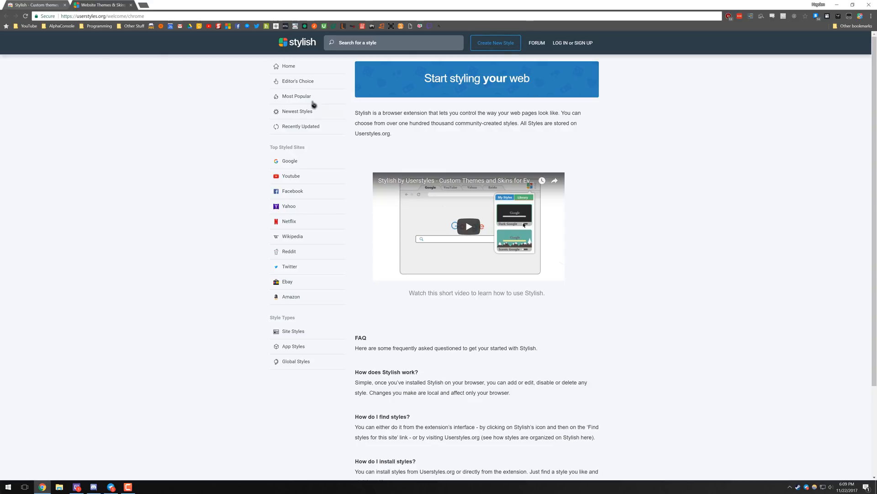
# Browse Editor's Choice, then the Most Popular styles on userstyles.org.
pyautogui.click(298, 81)
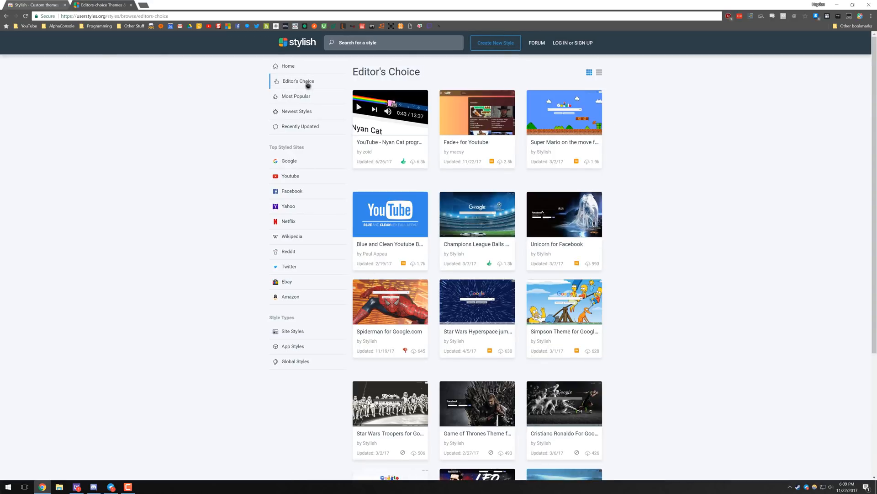
pyautogui.moveTo(307, 95)
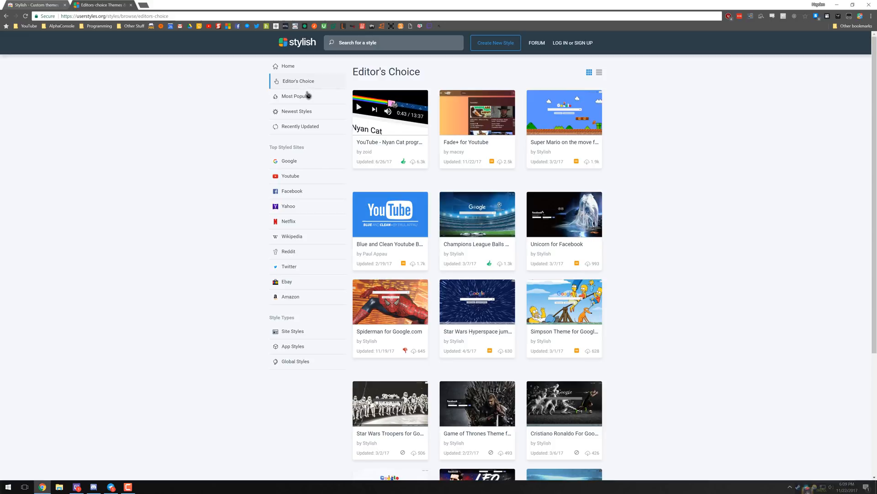
pyautogui.click(294, 95)
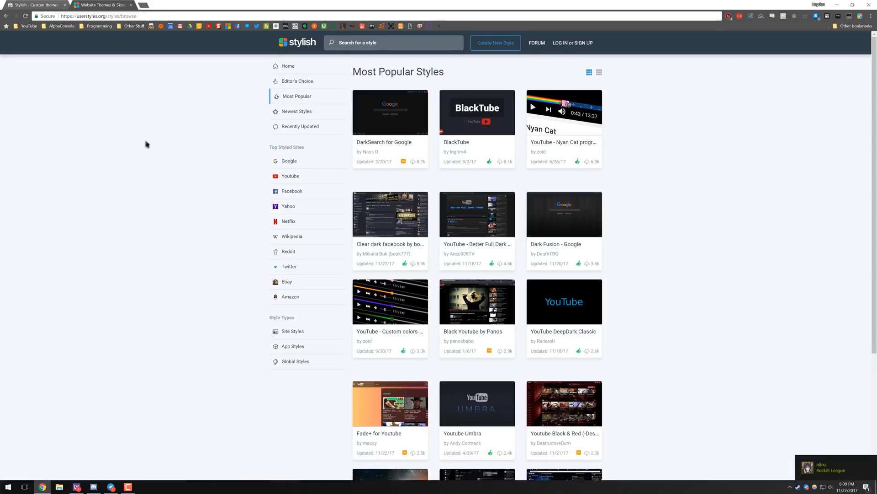
pyautogui.moveTo(390, 126)
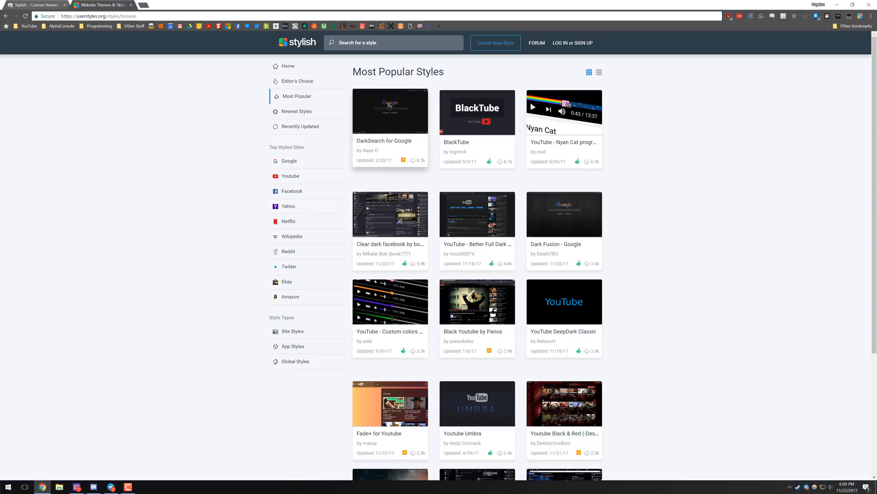
pyautogui.click(168, 5)
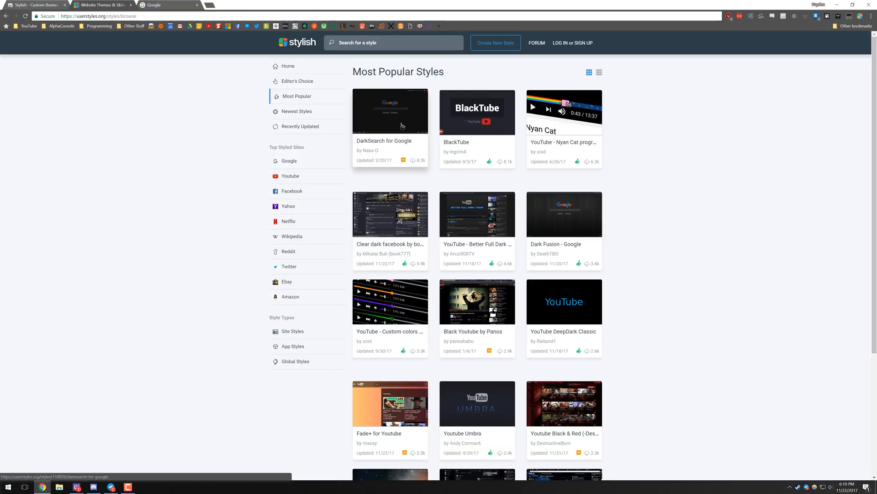
# Install DarkSearch for Google from the Stylish popup on the Google tab.
pyautogui.click(165, 5)
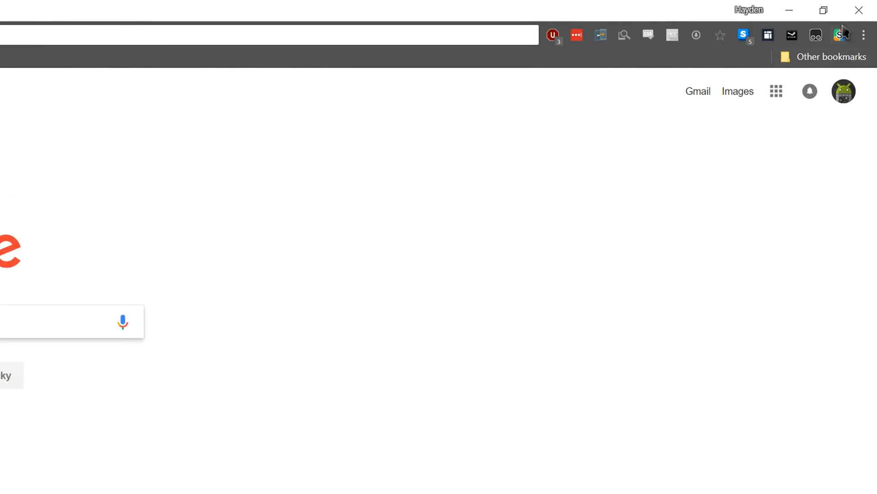
pyautogui.moveTo(841, 36)
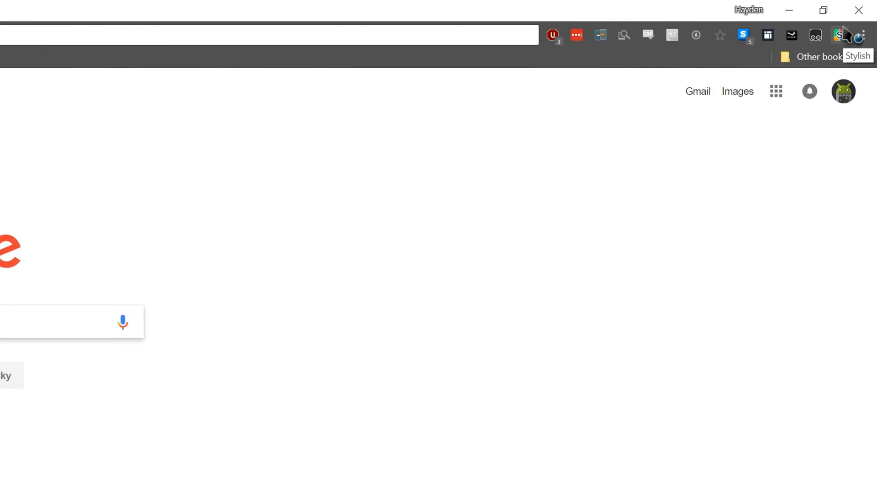
pyautogui.click(839, 35)
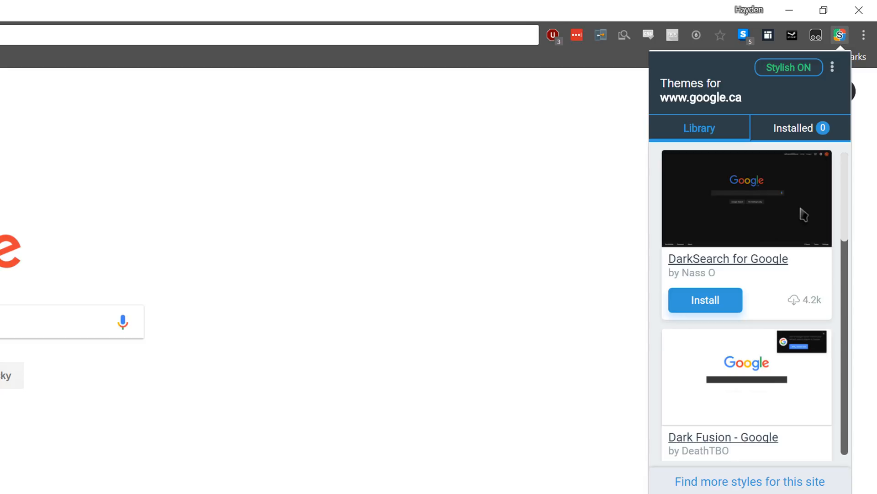
pyautogui.moveTo(705, 299)
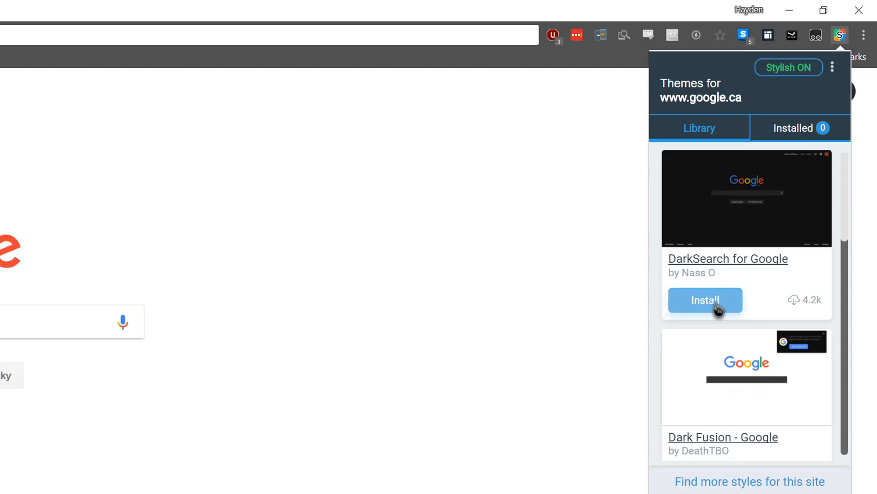
pyautogui.click(705, 301)
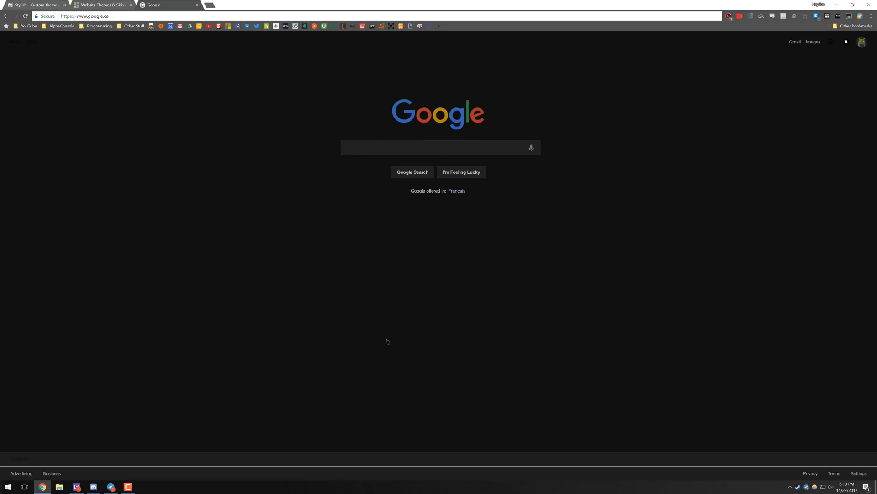
pyautogui.moveTo(328, 92)
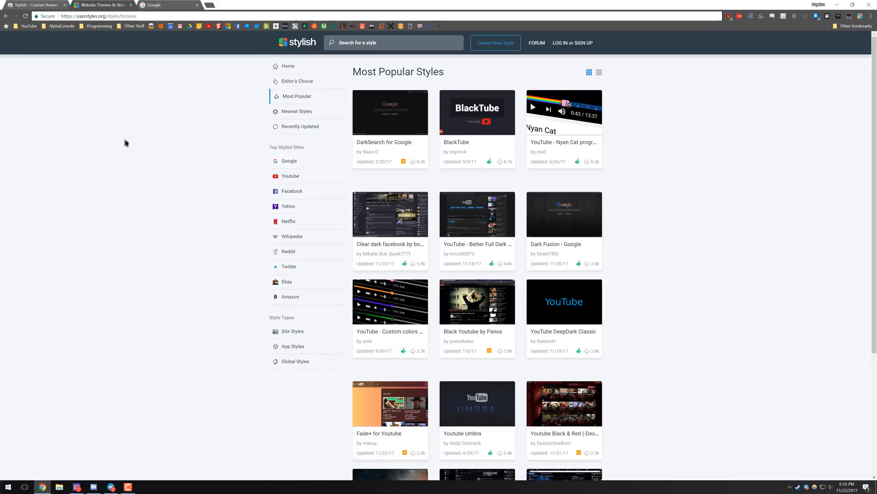
# Install the 'YouTube - Nyan Cat' progress bar style from its userstyles.org page.
pyautogui.click(563, 142)
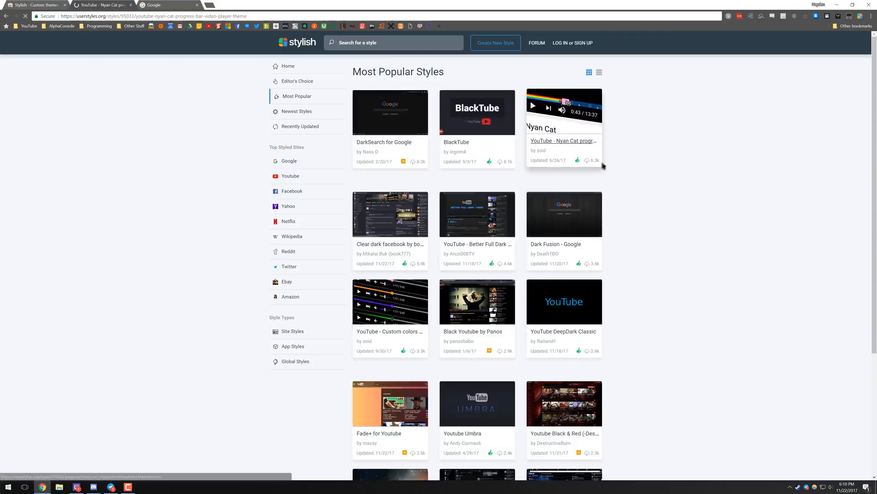
pyautogui.click(563, 140)
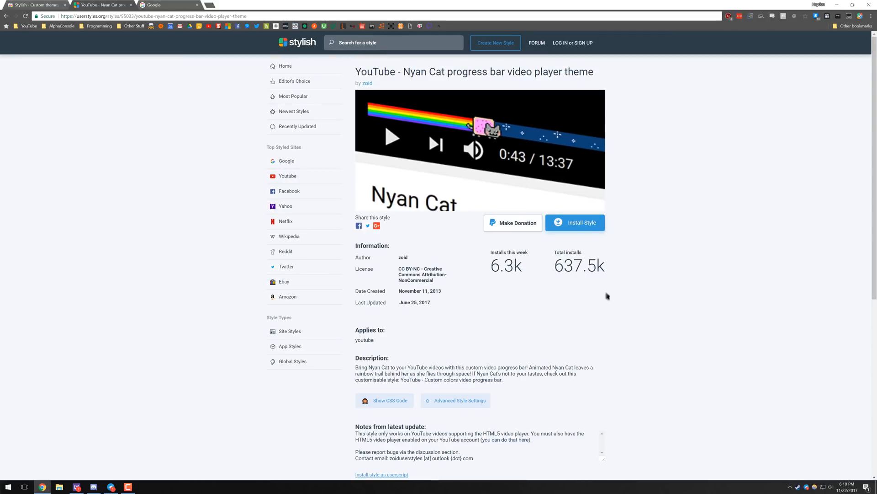
pyautogui.click(575, 222)
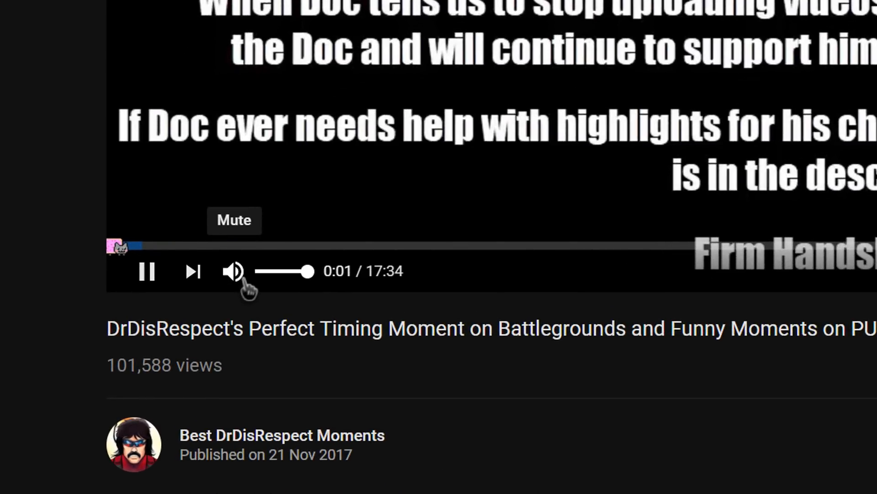
# Mute the YouTube video showing the Nyan Cat progress bar.
pyautogui.click(232, 271)
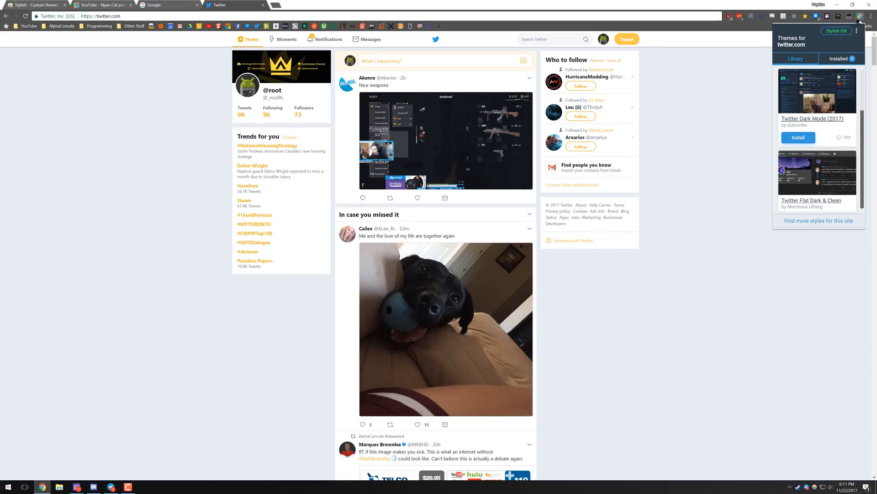
pyautogui.moveTo(660, 140)
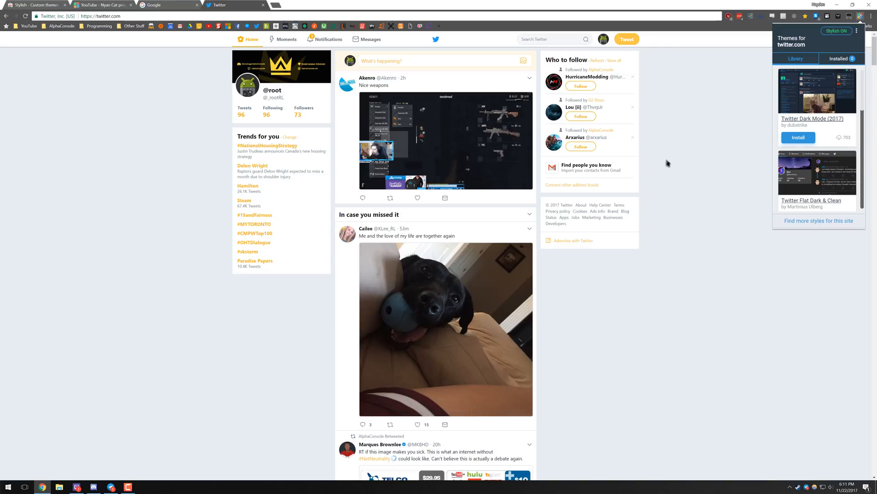
# Scroll through the dark Twitter themes, then switch back to the dark Google tab.
pyautogui.scroll(-3)
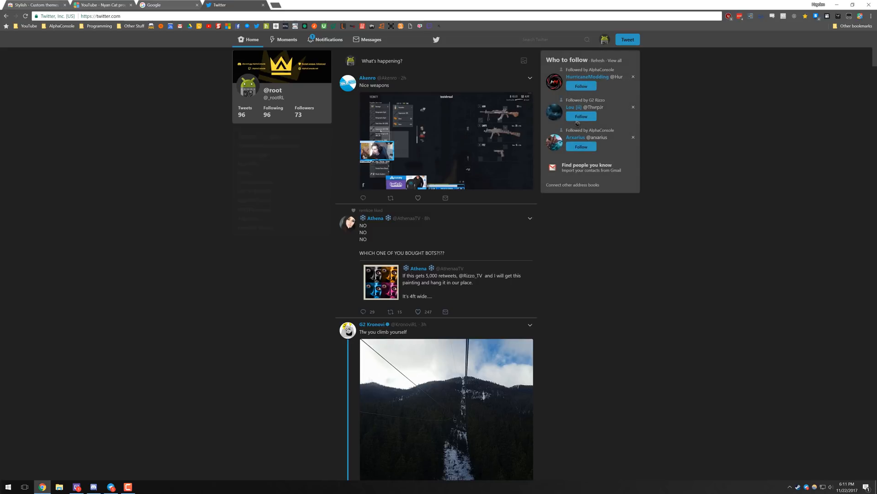
pyautogui.scroll(-3)
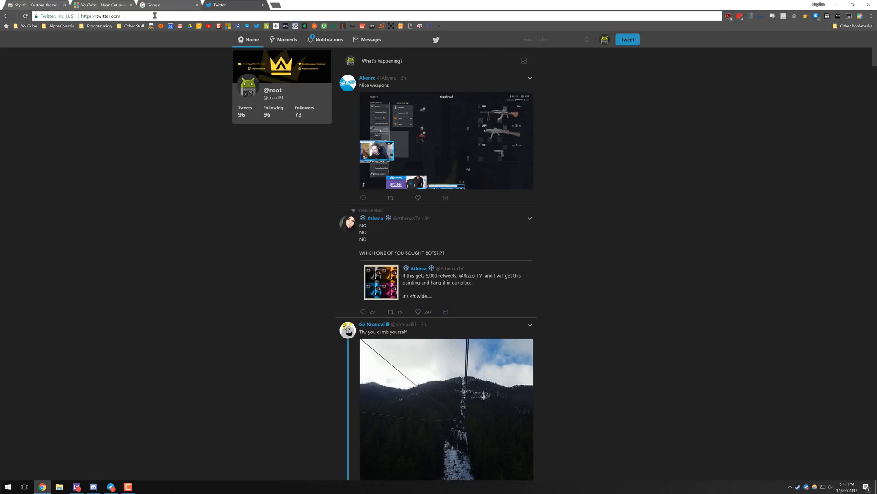
pyautogui.click(168, 4)
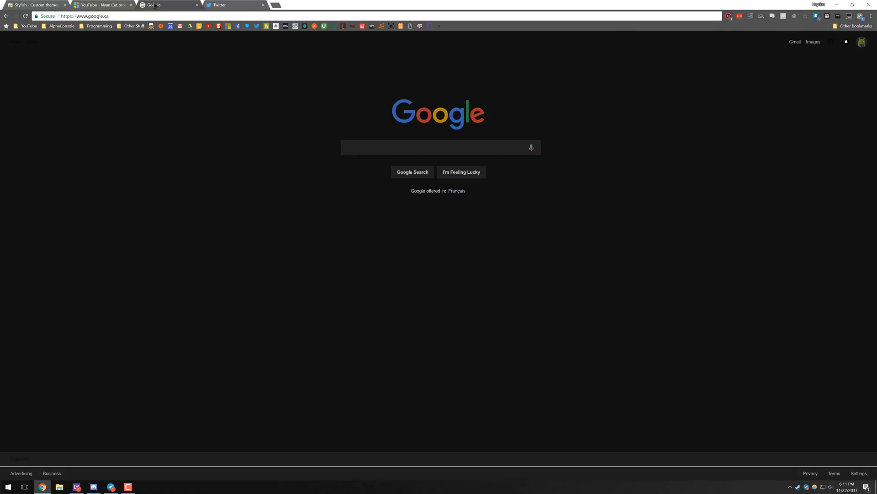